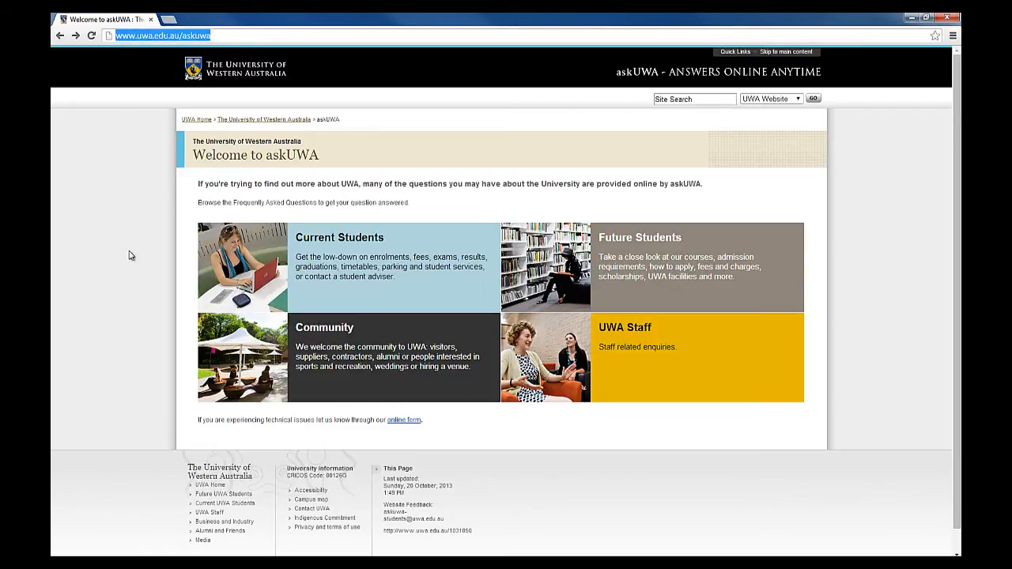
mouse_move(544, 193)
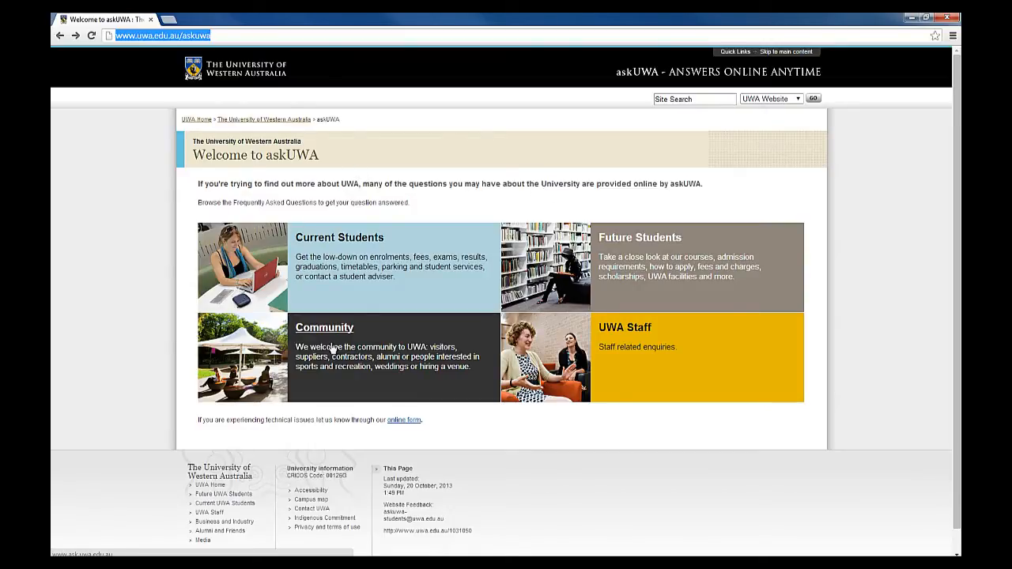
mouse_move(351, 244)
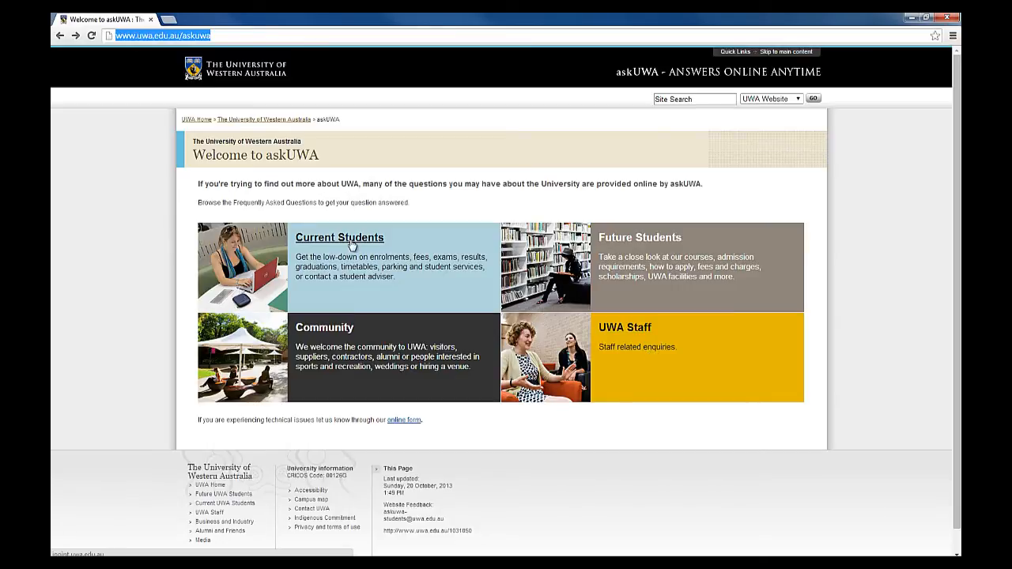
Open the Current Students FAQs with 1141 answers and focus the 'Search for an answer' box.
click(339, 237)
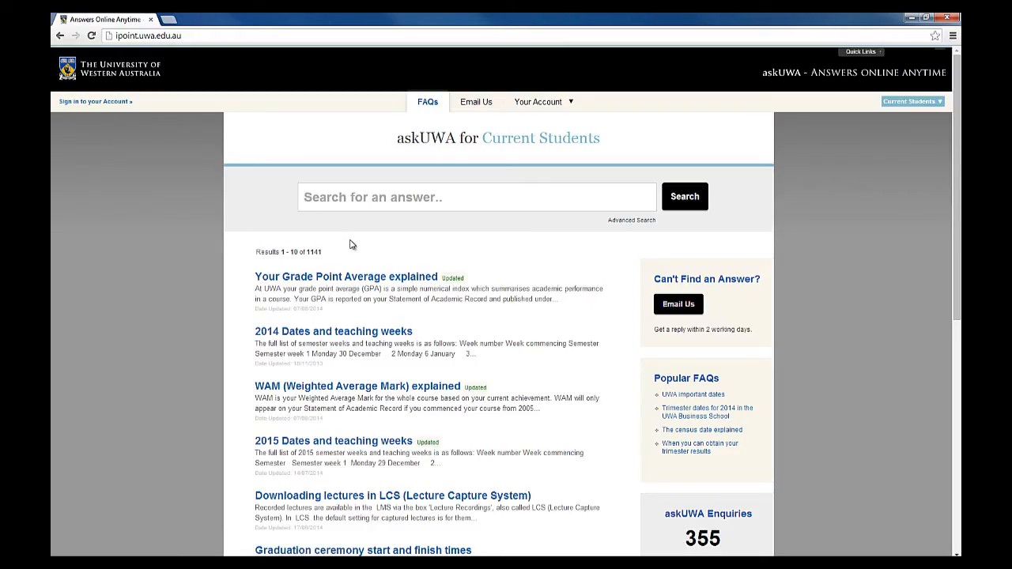
mouse_move(424, 224)
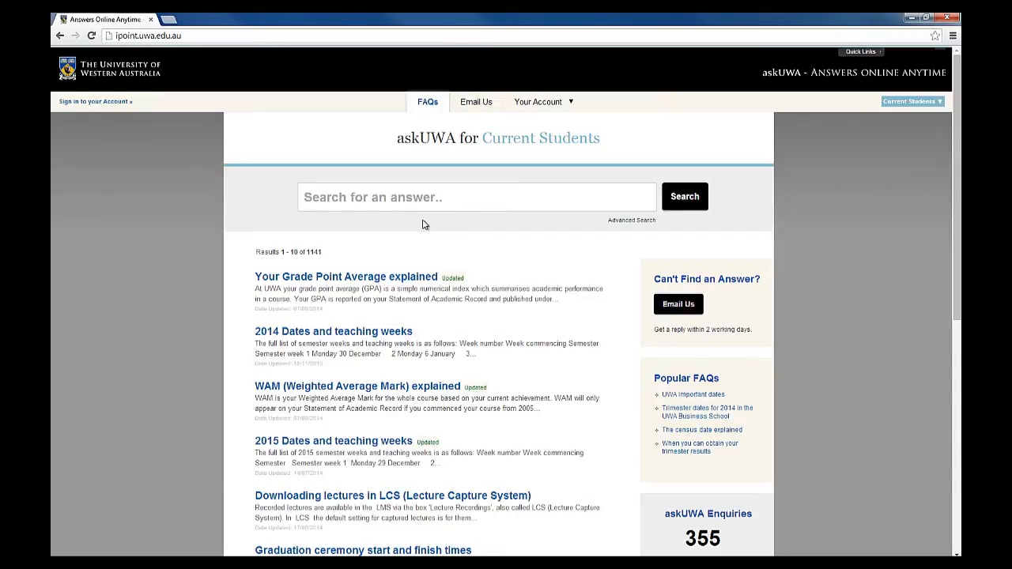
click(477, 197)
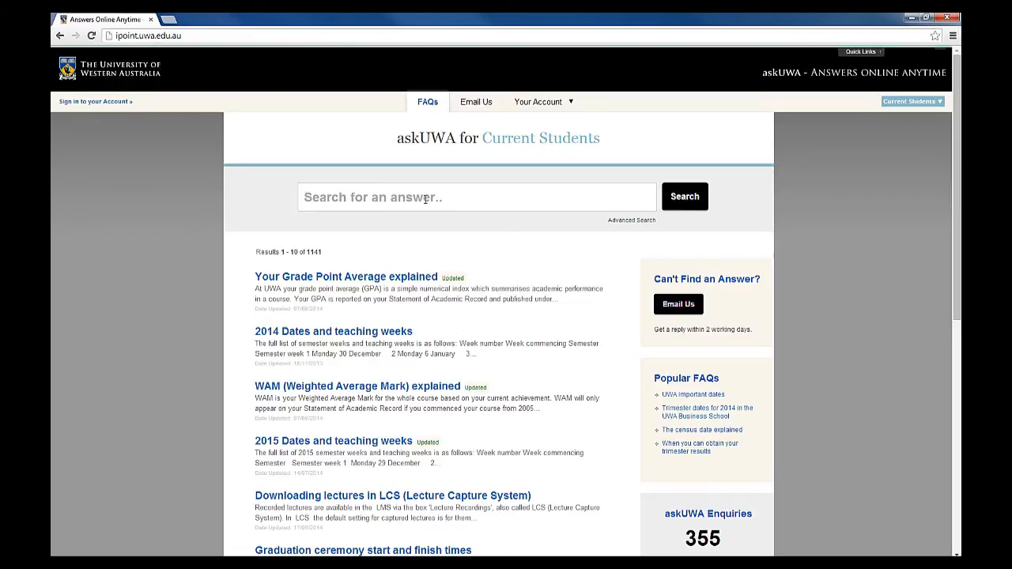
Search 'exam timetable', view Release of exam timetables, return to the 94 results, and enter 'trees'.
text(exam timetable)
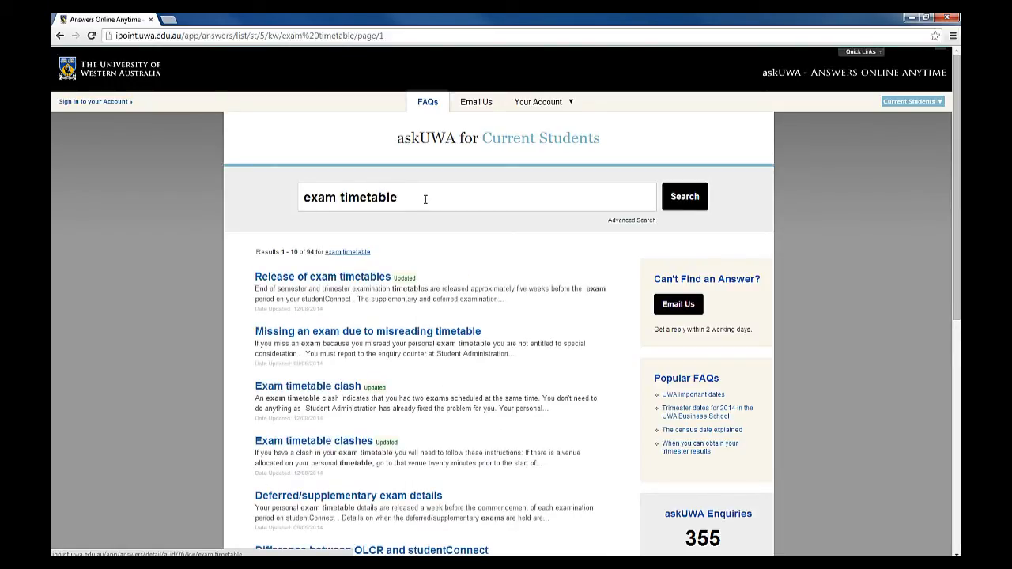
click(323, 277)
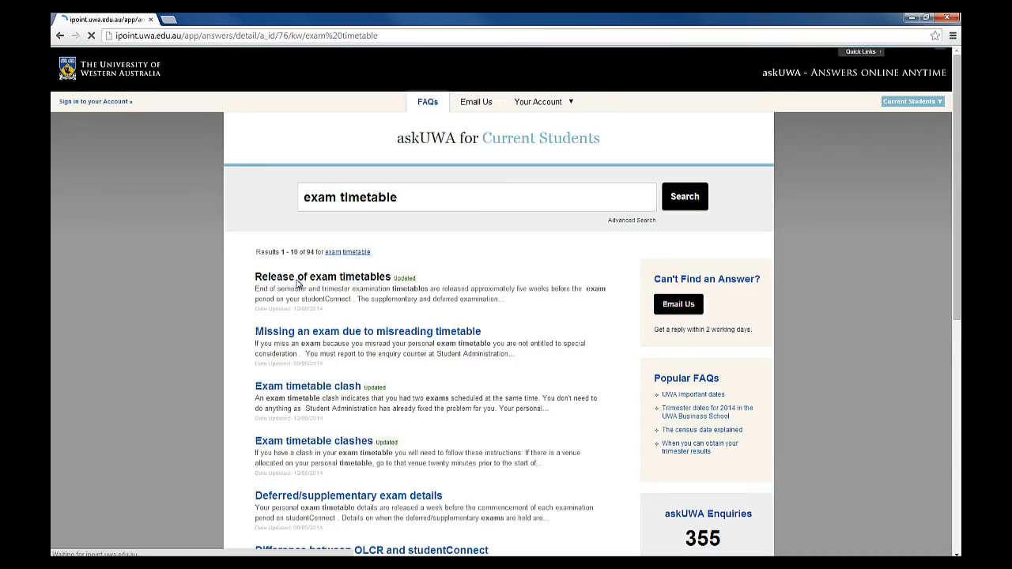
click(322, 277)
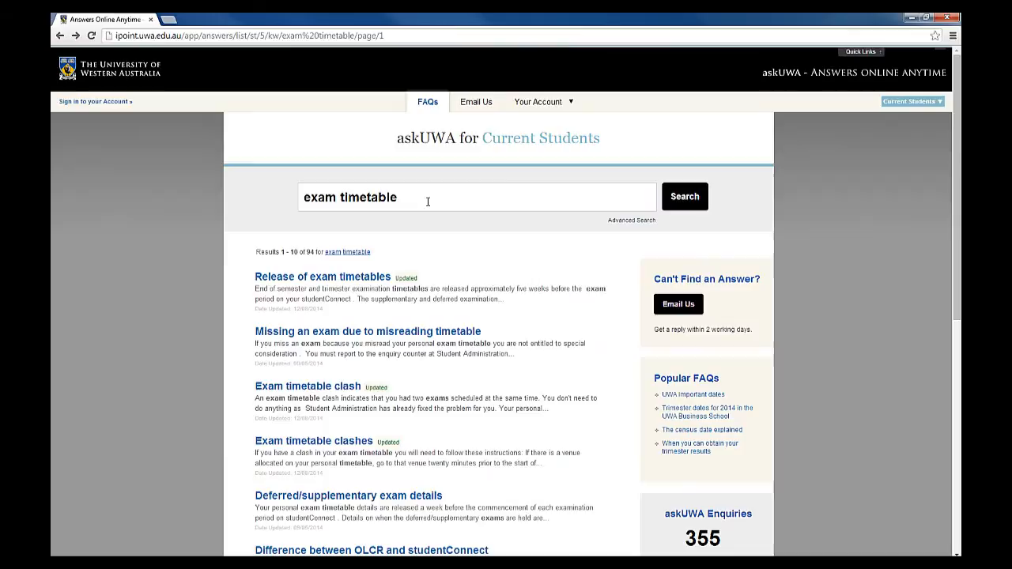
text(trees)
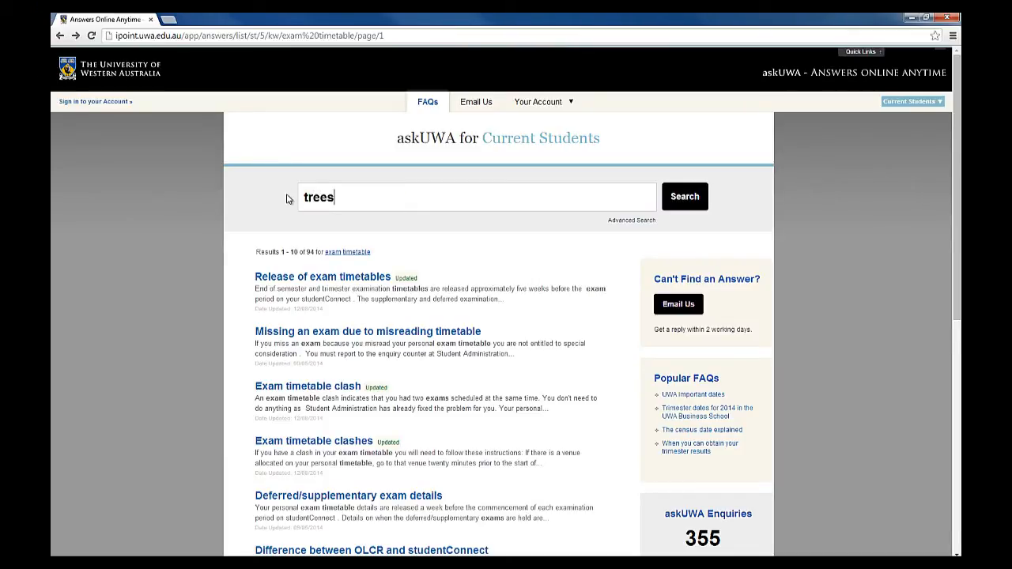
Run the 'trees' search, which returns only Halal food, and choose Email Us.
click(684, 196)
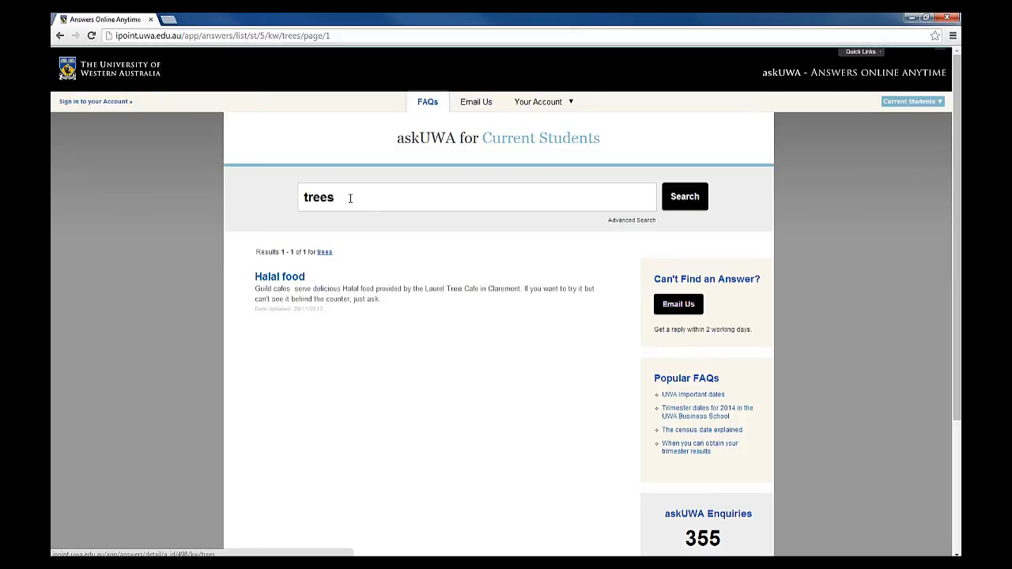
click(678, 304)
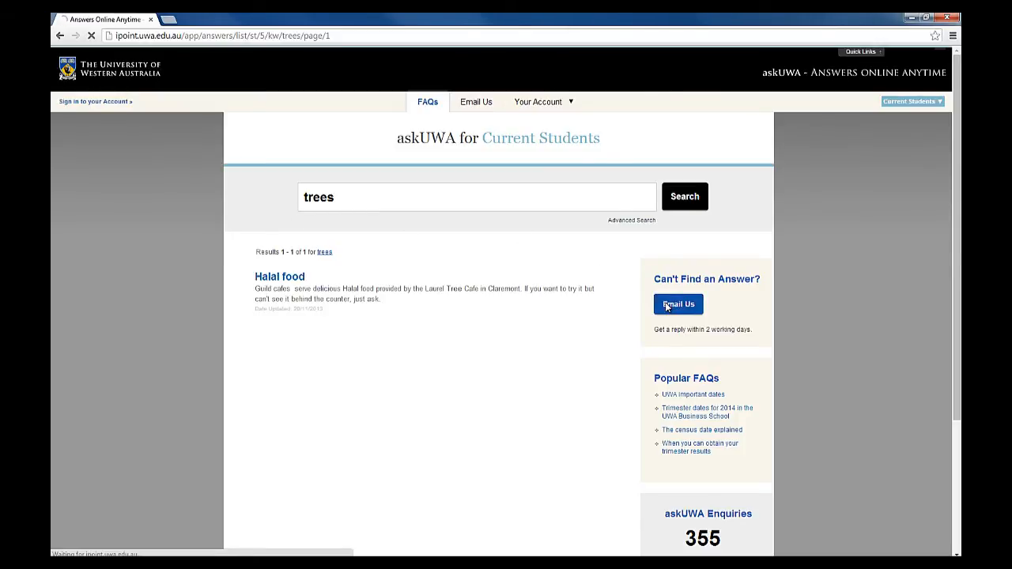
Go back from the UWA single sign-on page to the Welcome to askUWA page.
click(92, 101)
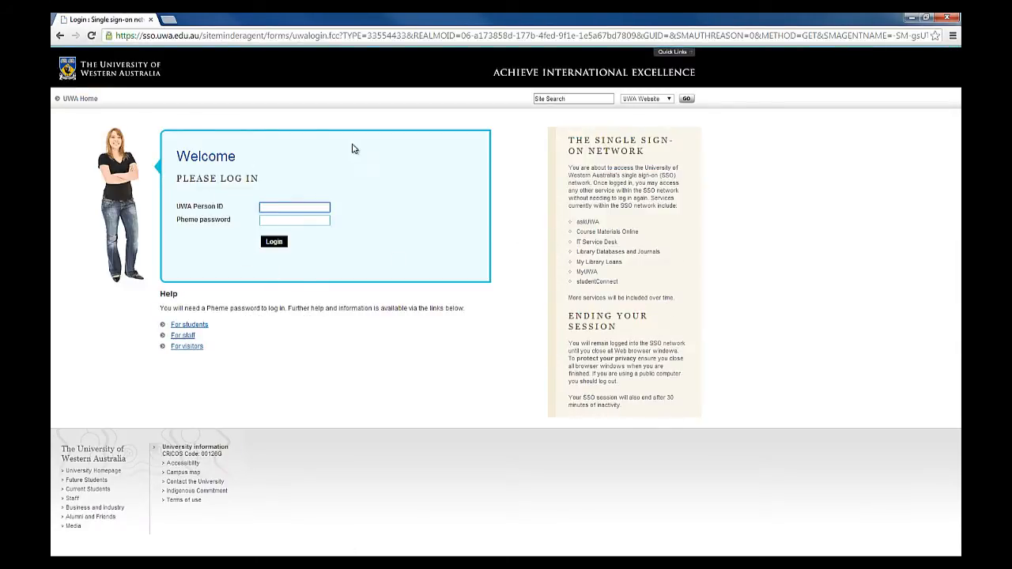
mouse_move(181, 151)
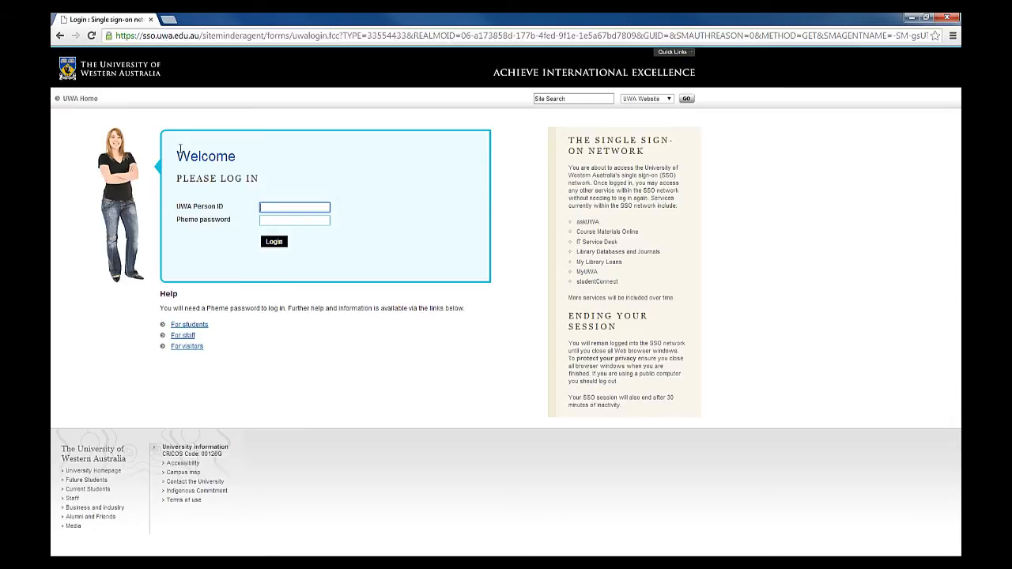
mouse_move(184, 169)
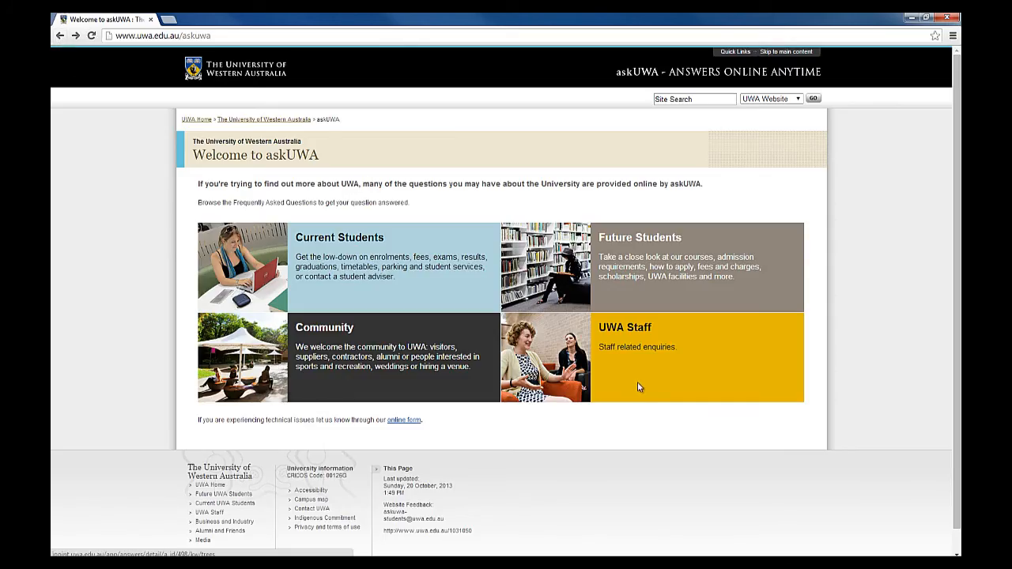
Return to the Current Students FAQs, listing all 1141 answers with an empty search.
click(339, 238)
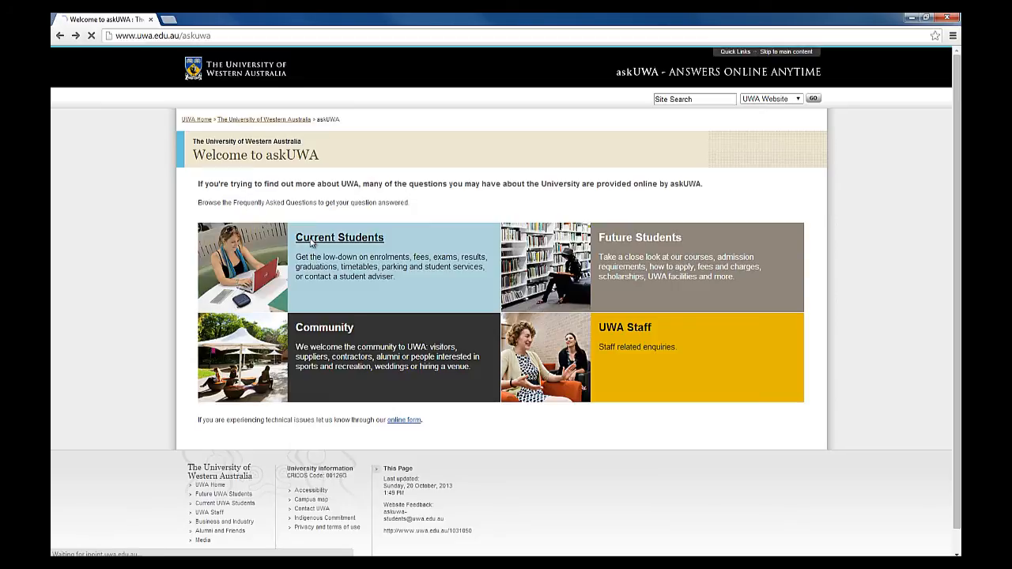
click(339, 238)
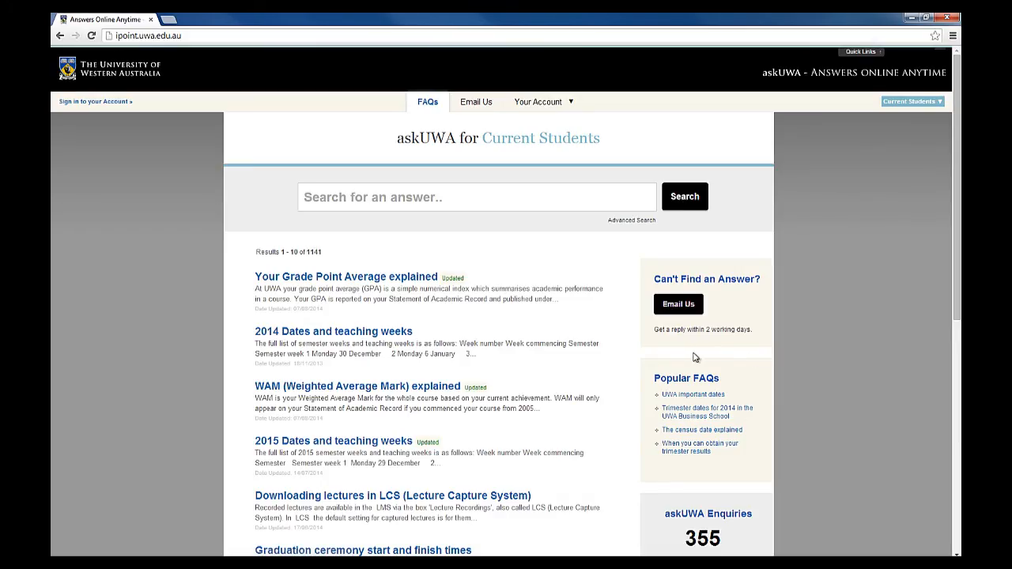
mouse_move(594, 427)
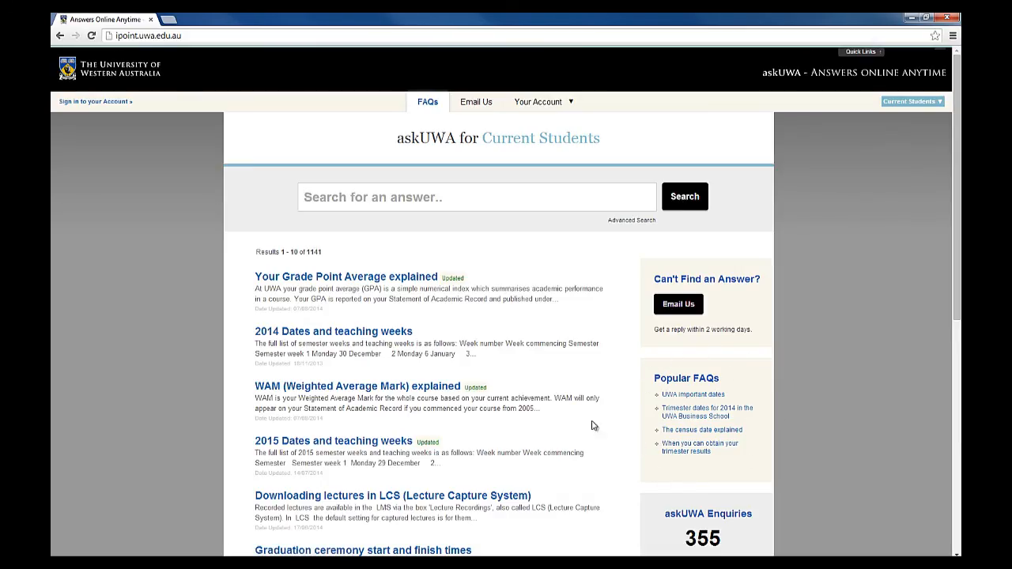